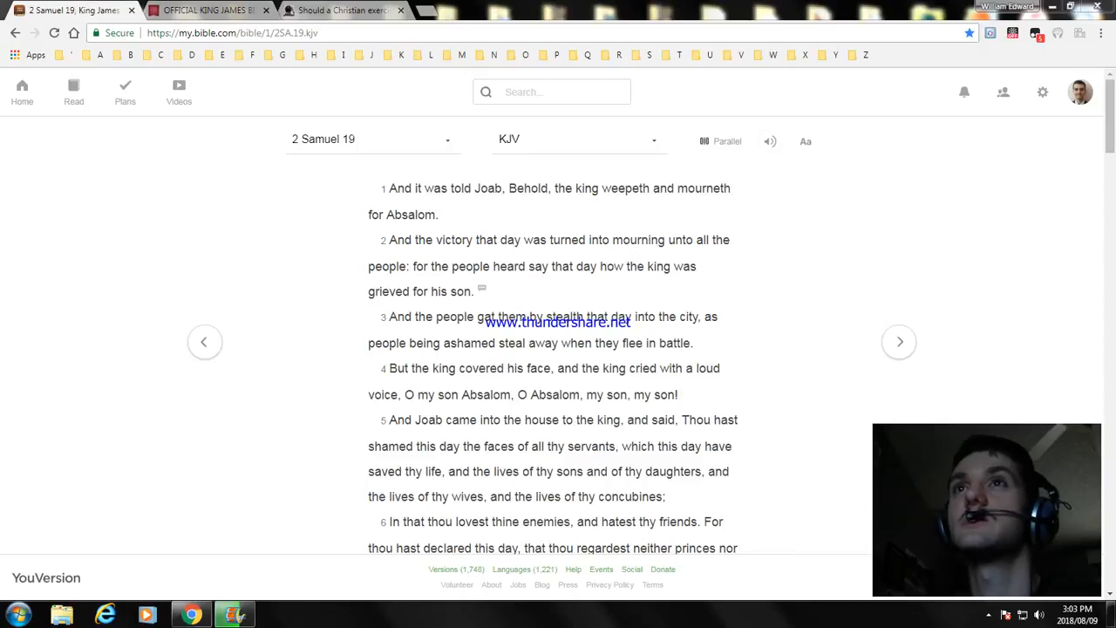
Step: Read verses 4–9 of 2 Samuel 19 aloud, scrolling down to verse 10
{"action": "left_click", "coordinate": [277, 615]}
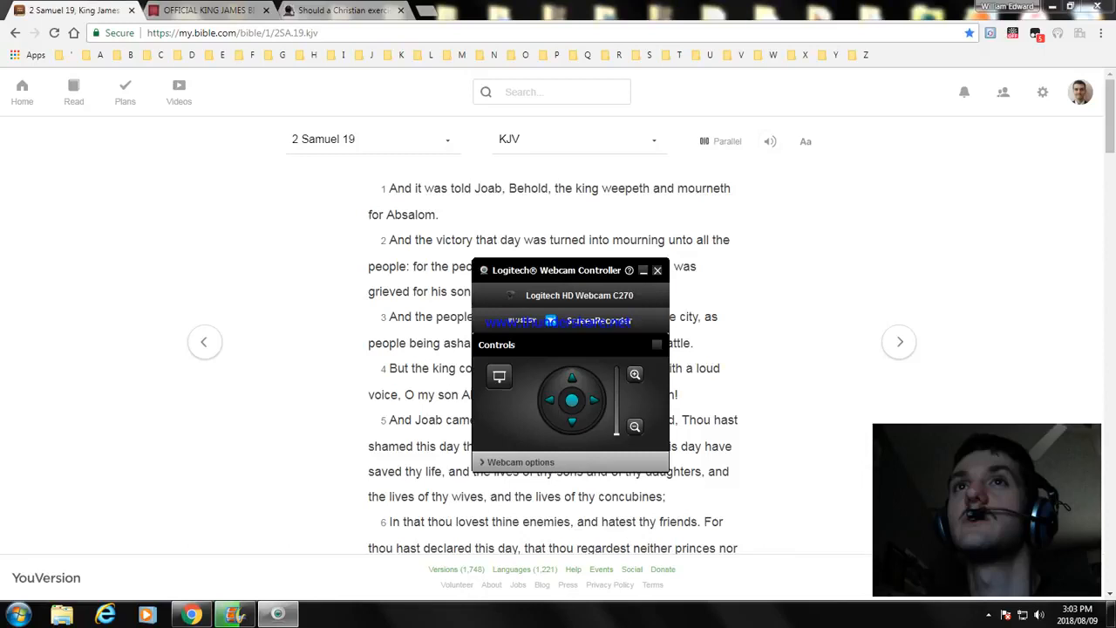
{"action": "left_click", "coordinate": [657, 270]}
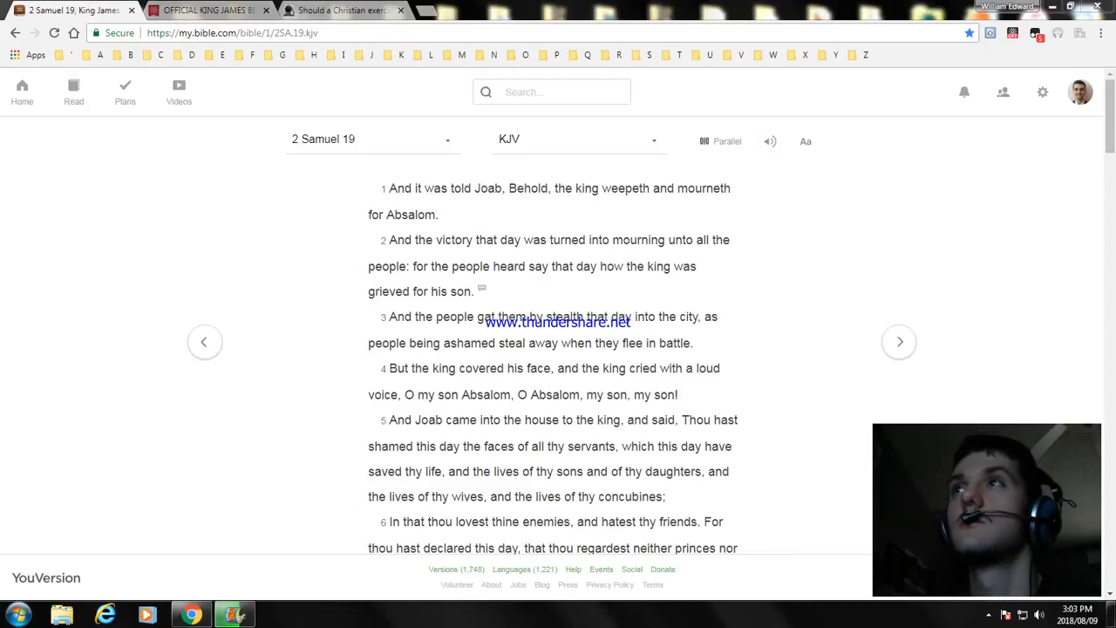
{"action": "scroll", "scroll_direction": "down", "scroll_amount": 3}
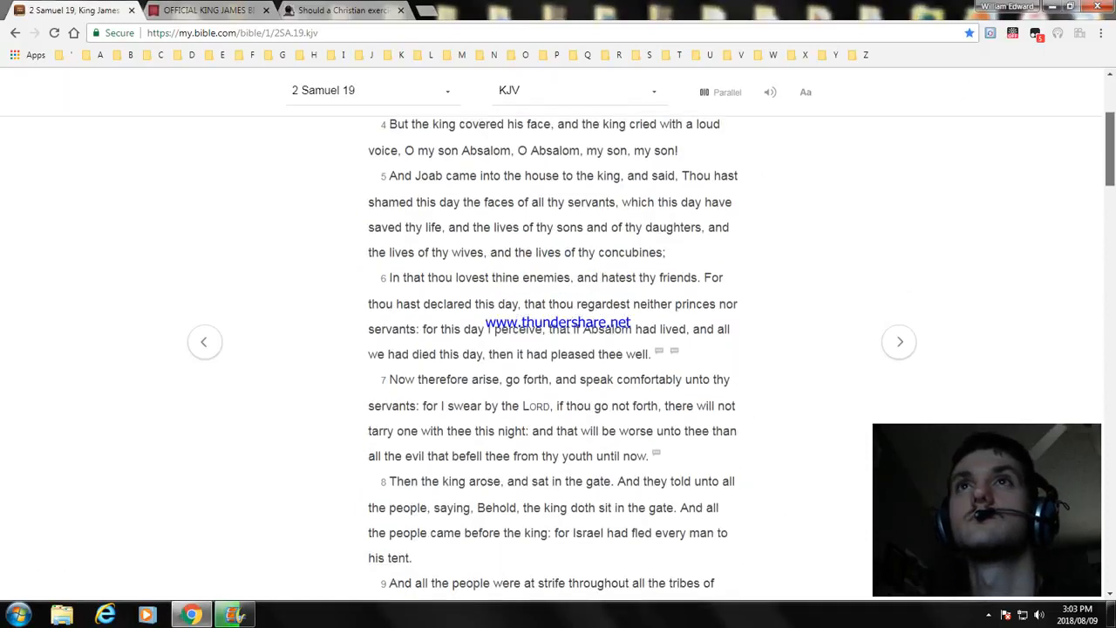
{"action": "scroll", "scroll_direction": "down", "scroll_amount": 3}
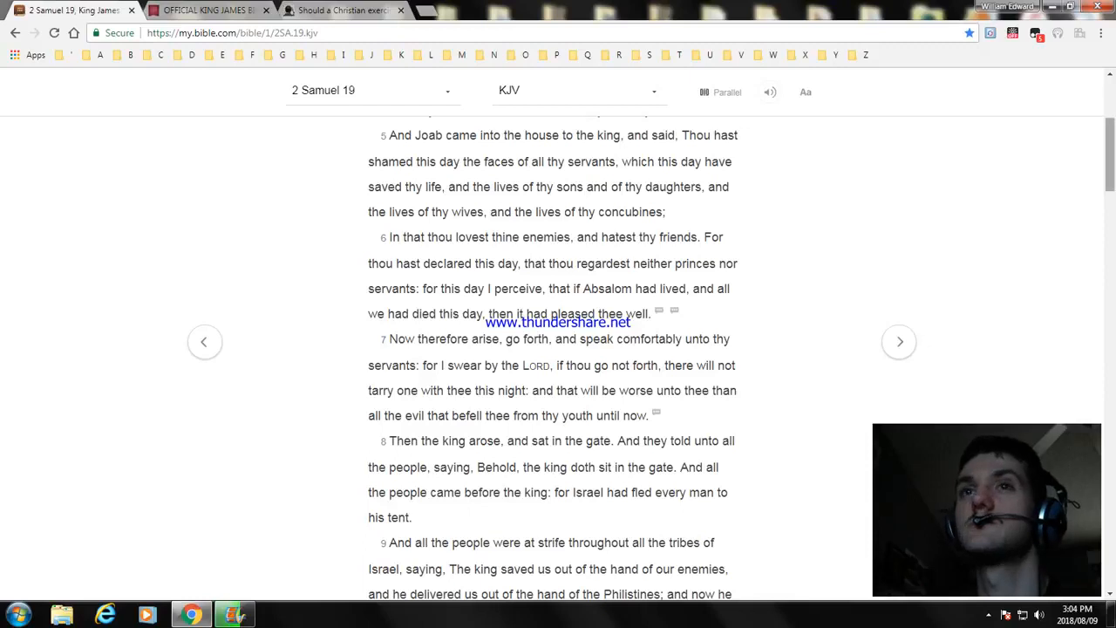
{"action": "scroll", "scroll_direction": "down", "scroll_amount": 3}
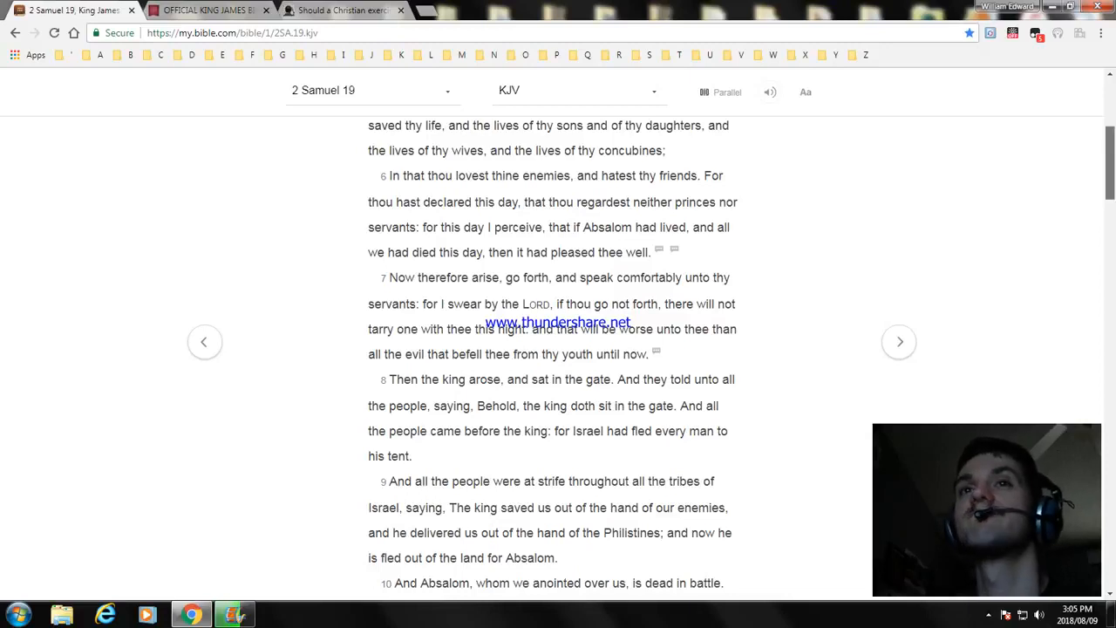
Step: Read verses 10–15 aloud, scrolling down to Shimei of Gera in verse 16
{"action": "scroll", "scroll_direction": "down", "scroll_amount": 3}
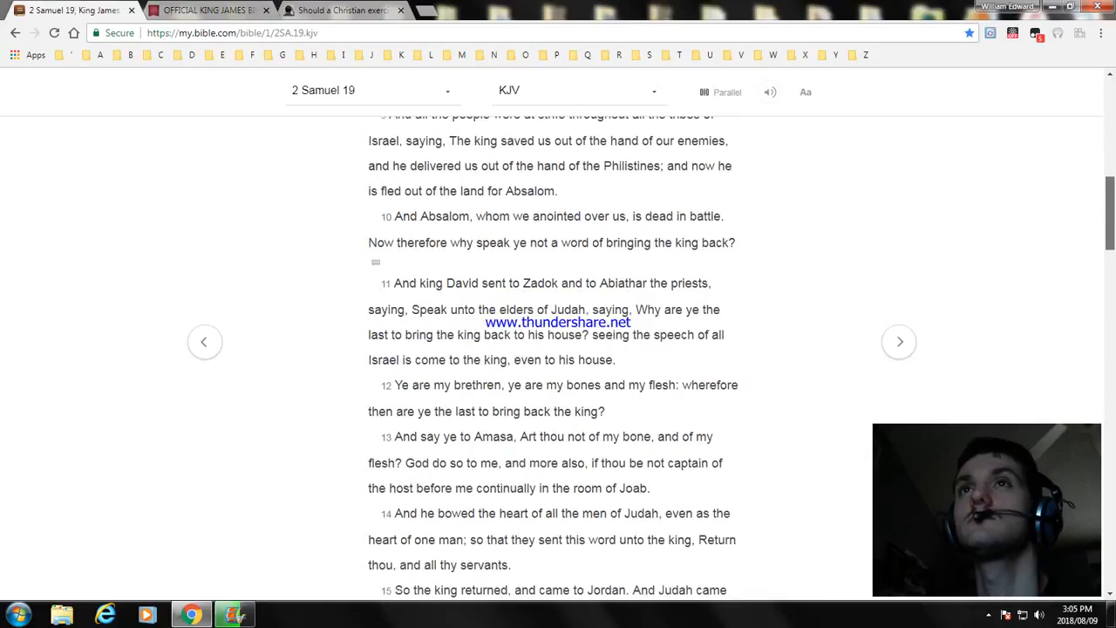
{"action": "scroll", "scroll_direction": "down", "scroll_amount": 3}
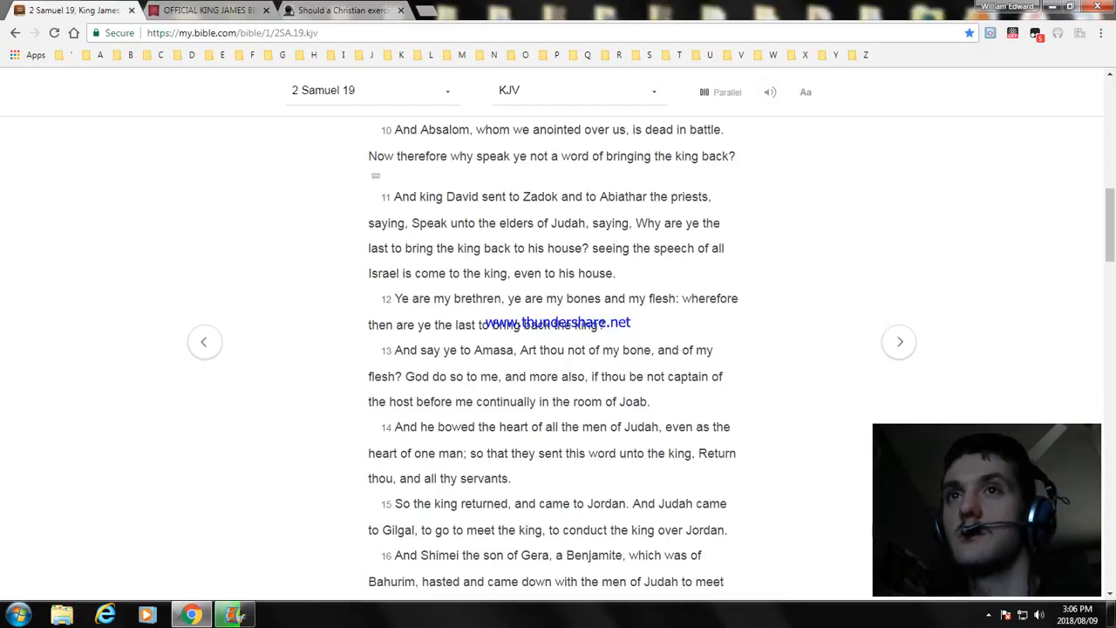
Step: Read verses 16–19 aloud, scrolling down to Shimei's plea to the king
{"action": "scroll", "scroll_direction": "down", "scroll_amount": 3}
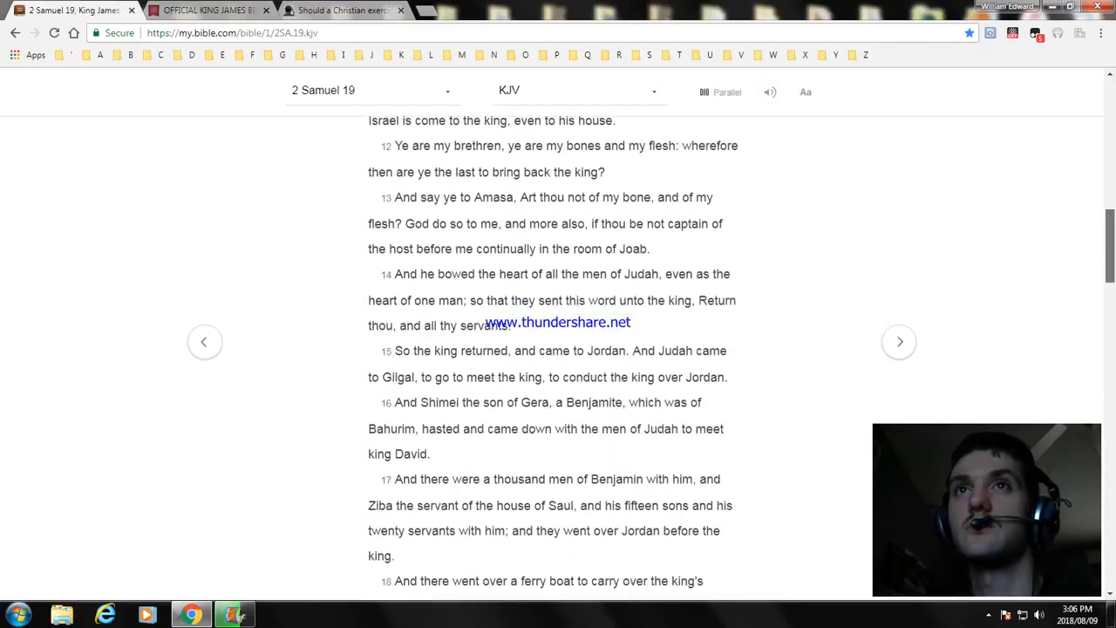
{"action": "scroll", "scroll_direction": "down", "scroll_amount": 3}
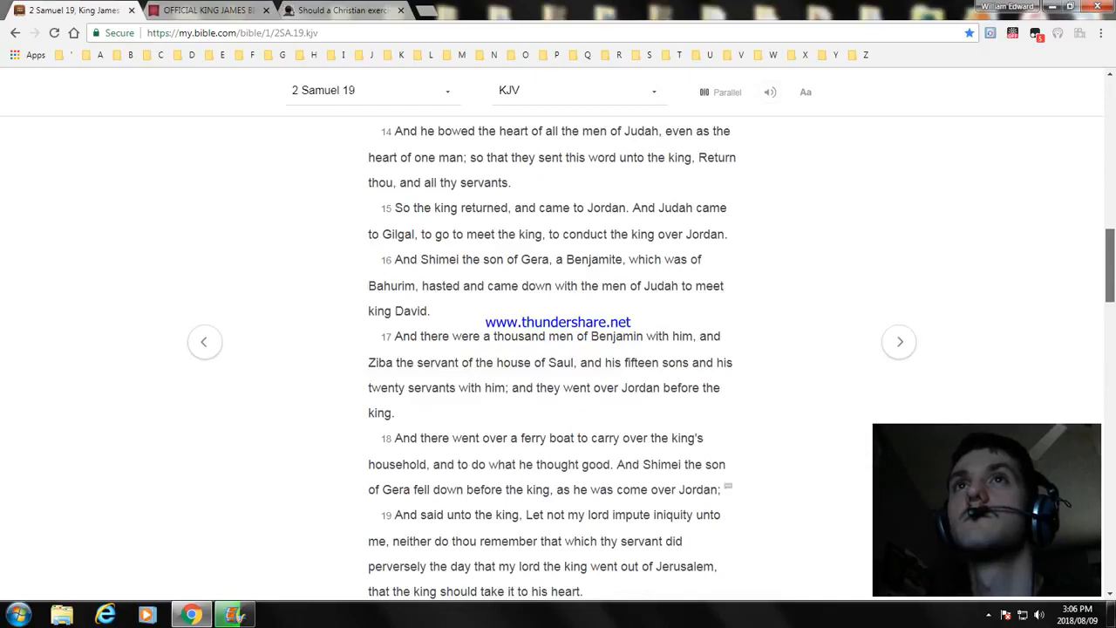
{"action": "scroll", "scroll_direction": "down", "scroll_amount": 3}
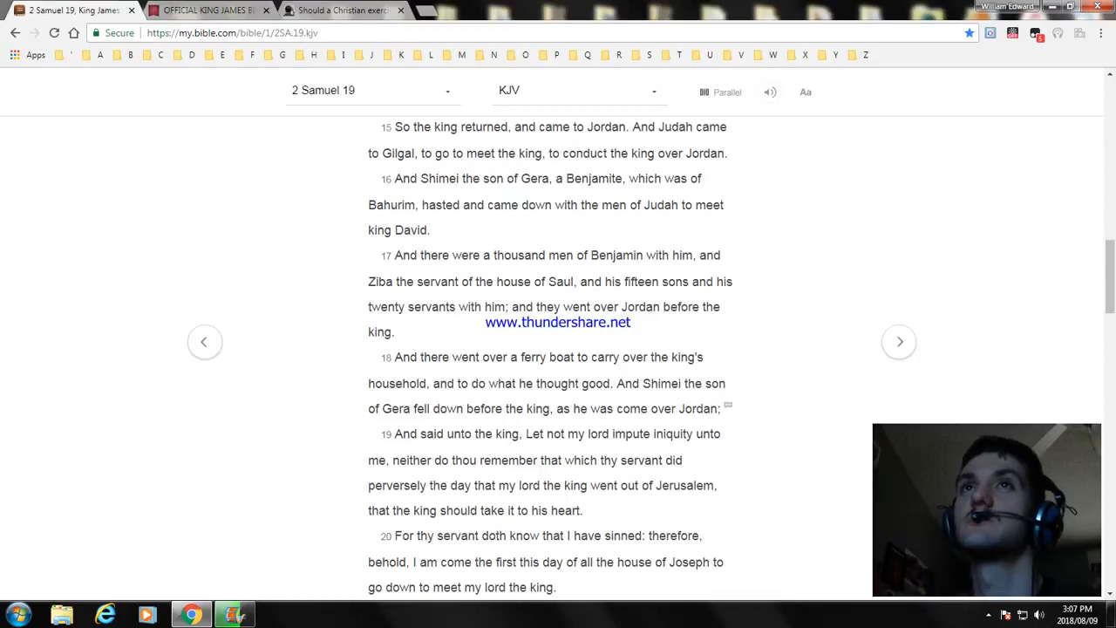
Step: Read verses 20–24 aloud, scrolling down to Mephibosheth meeting the king
{"action": "scroll", "scroll_direction": "down", "scroll_amount": 3}
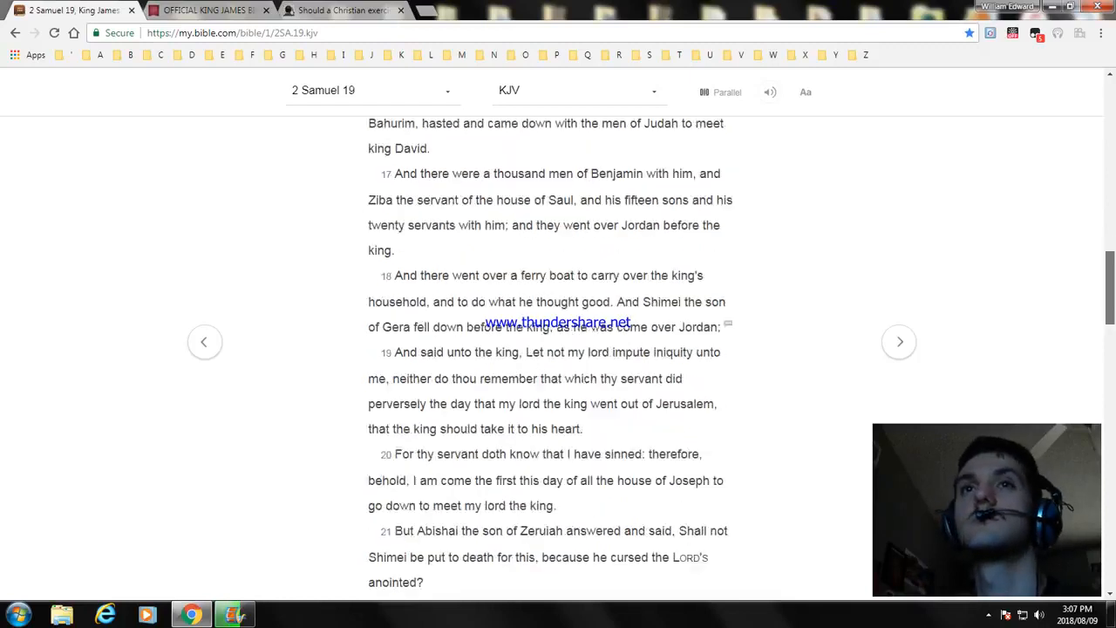
{"action": "scroll", "scroll_direction": "down", "scroll_amount": 3}
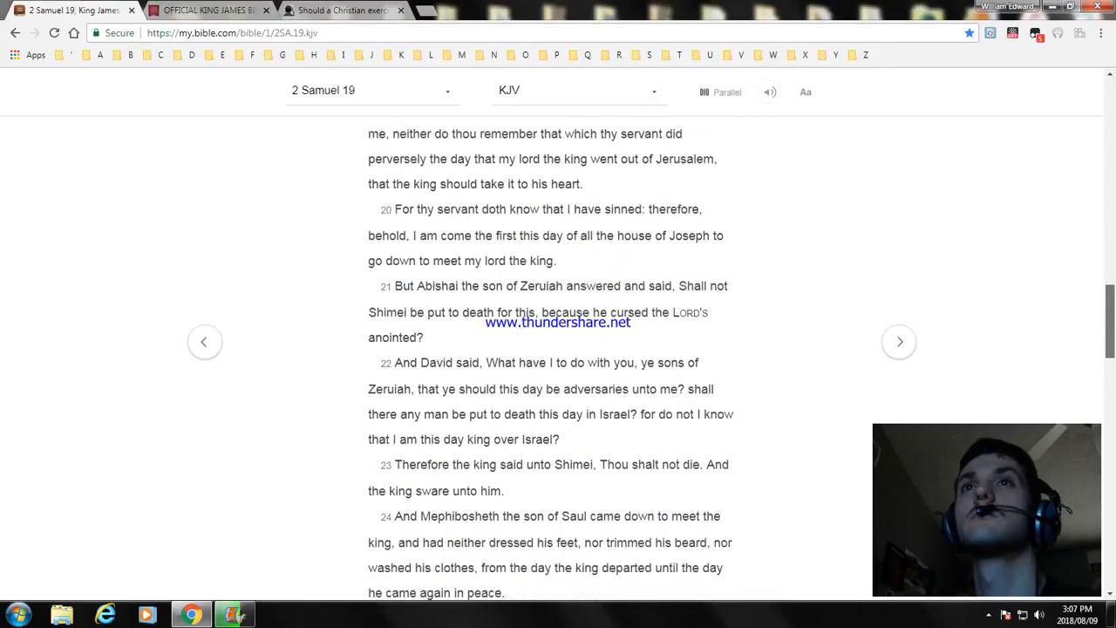
{"action": "scroll", "scroll_direction": "down", "scroll_amount": 3}
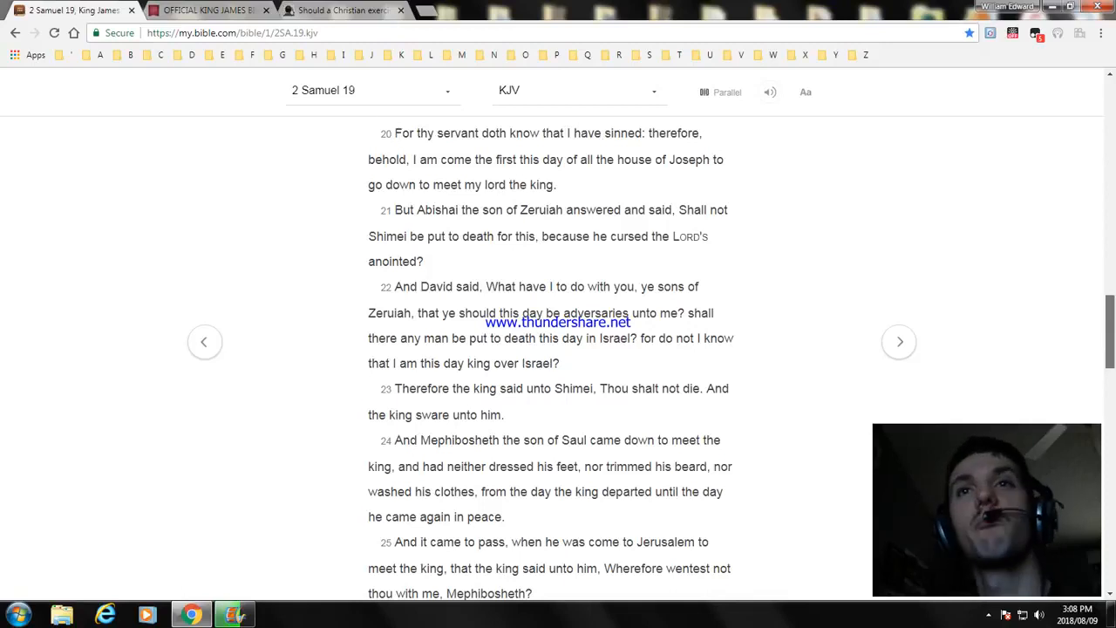
{"action": "scroll", "scroll_direction": "down", "scroll_amount": 3}
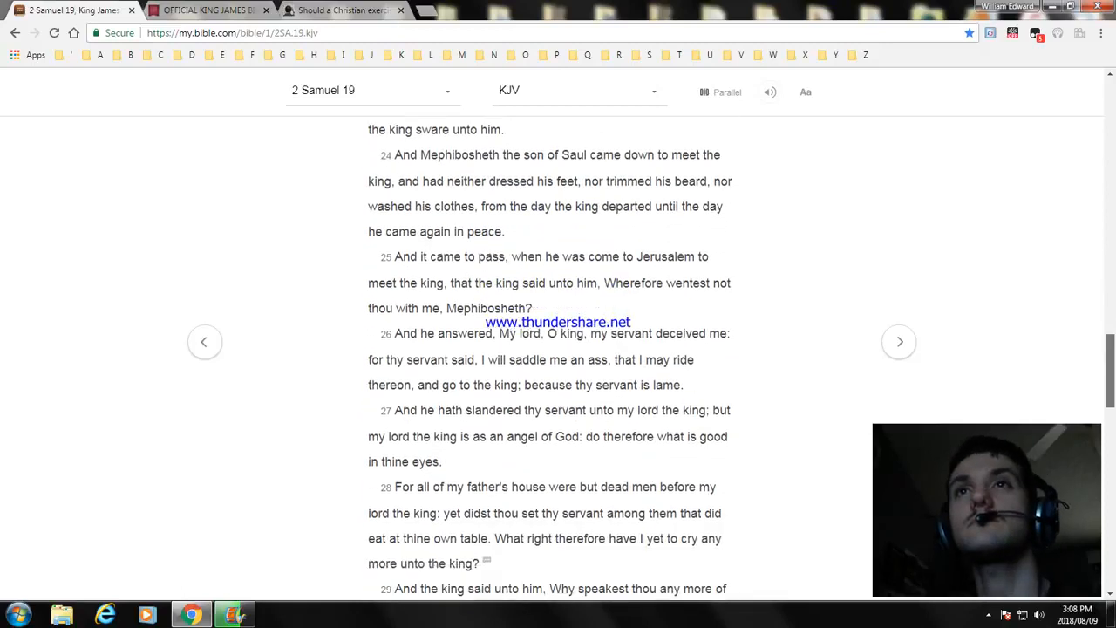
{"action": "scroll", "scroll_direction": "down", "scroll_amount": 3}
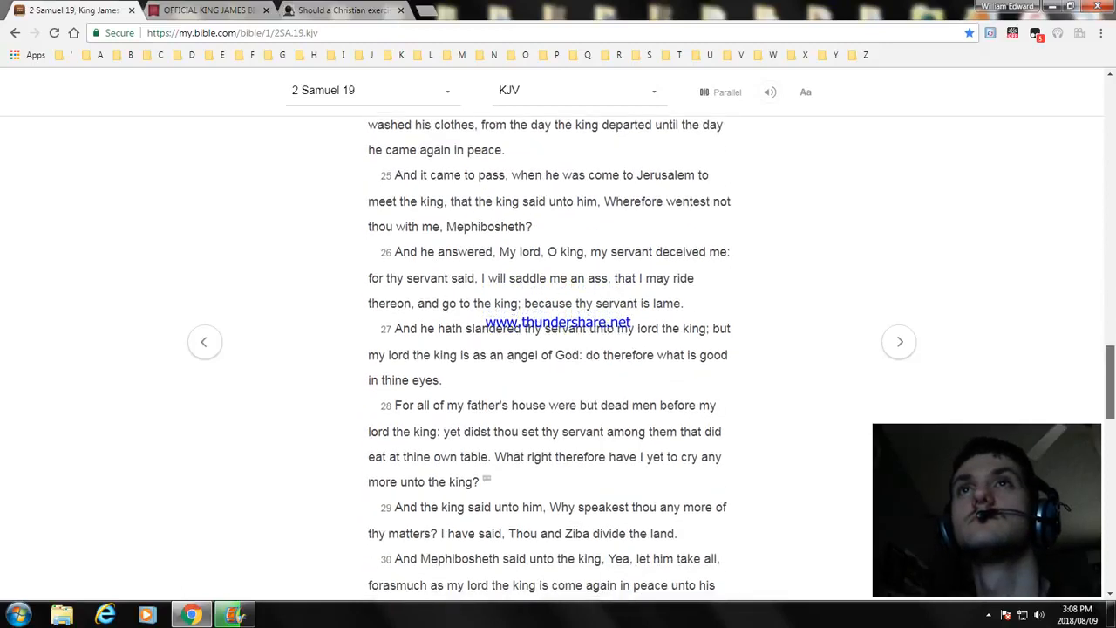
{"action": "scroll", "scroll_direction": "down", "scroll_amount": 3}
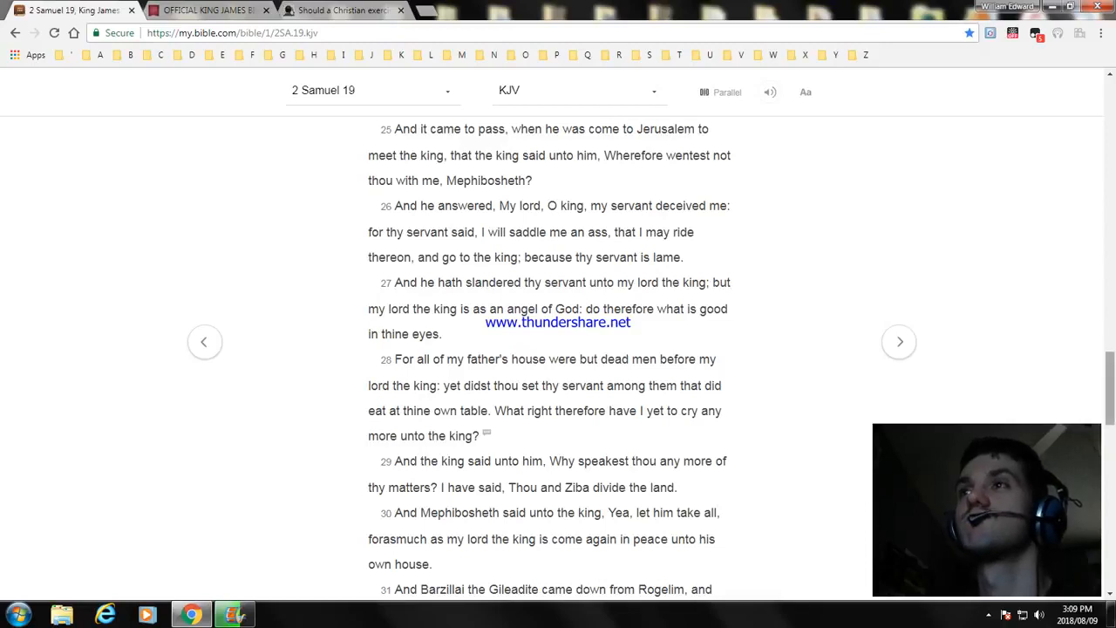
{"action": "scroll", "scroll_direction": "down", "scroll_amount": 3}
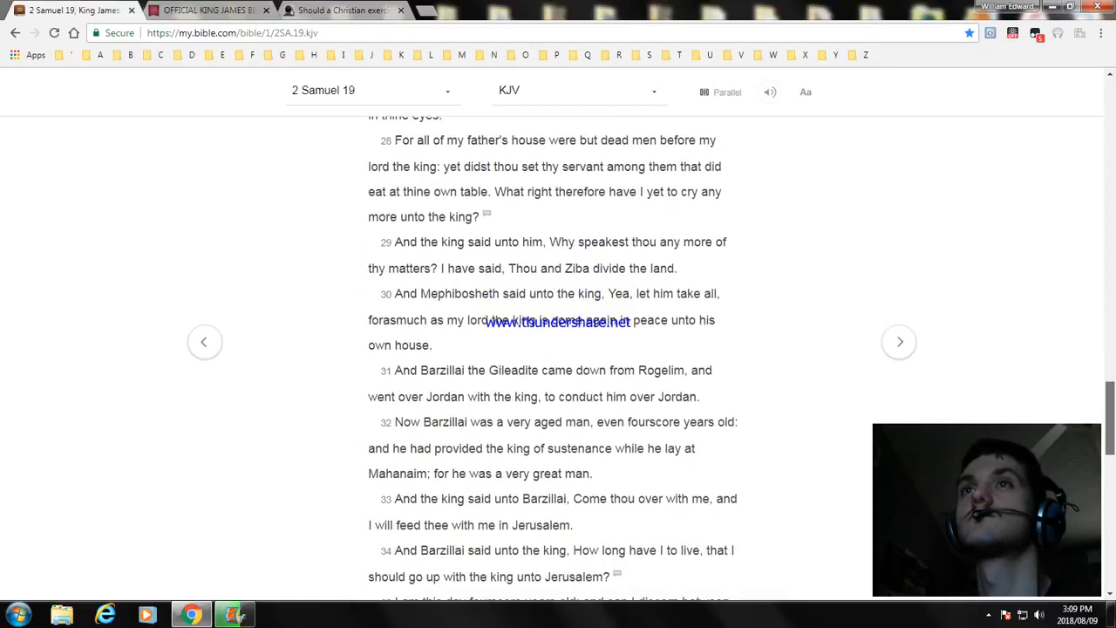
{"action": "scroll", "scroll_direction": "down", "scroll_amount": 3}
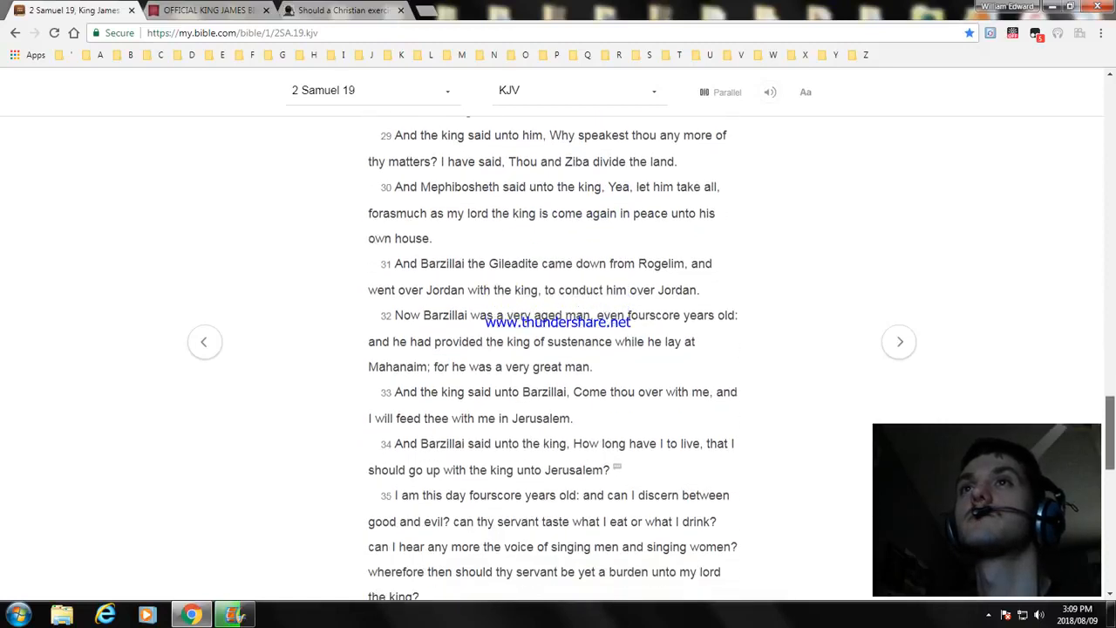
{"action": "scroll", "scroll_direction": "down", "scroll_amount": 3}
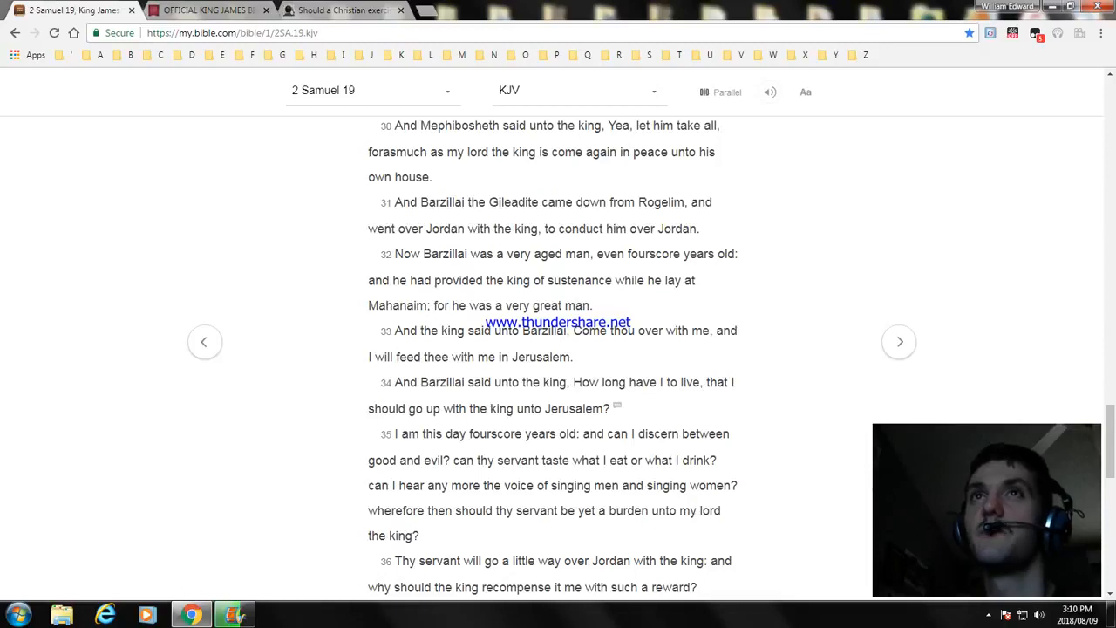
{"action": "scroll", "scroll_direction": "down", "scroll_amount": 3}
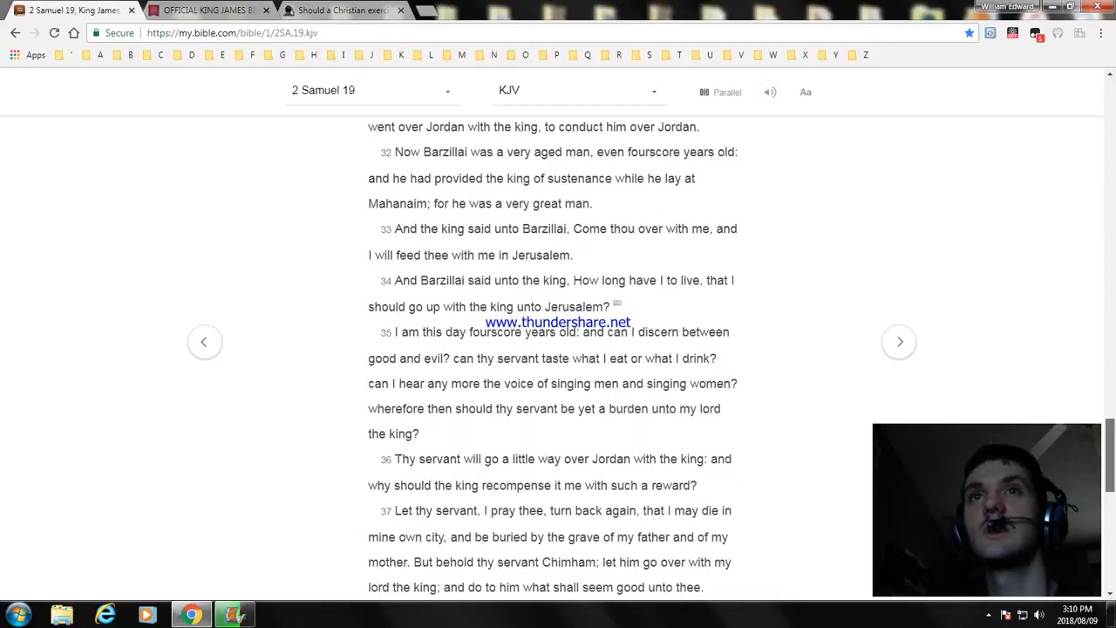
{"action": "scroll", "scroll_direction": "down", "scroll_amount": 3}
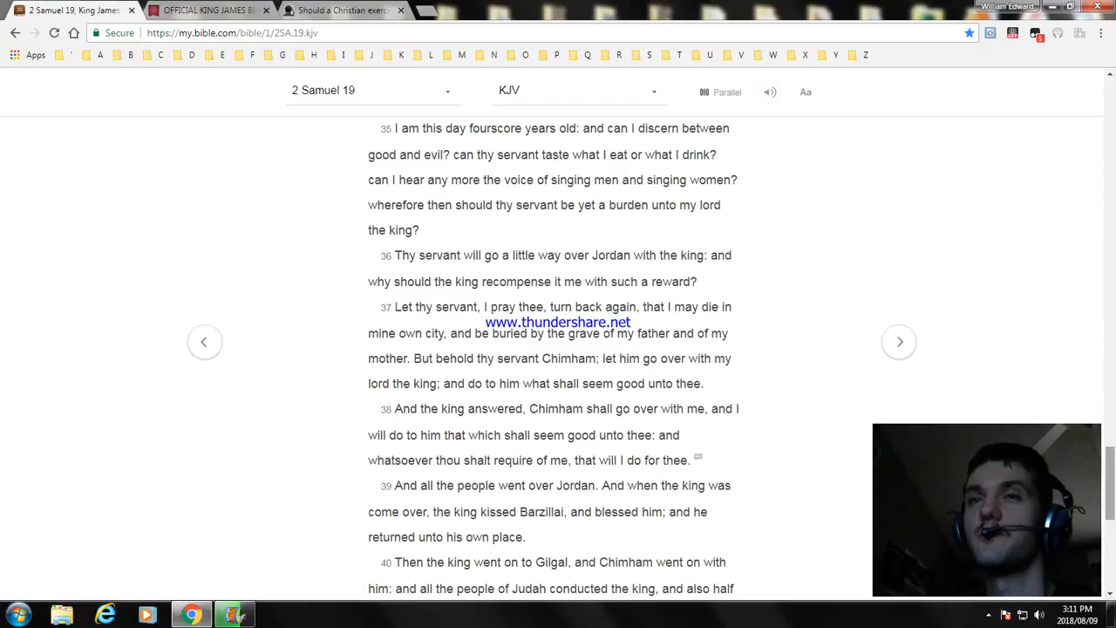
{"action": "scroll", "scroll_direction": "down", "scroll_amount": 3}
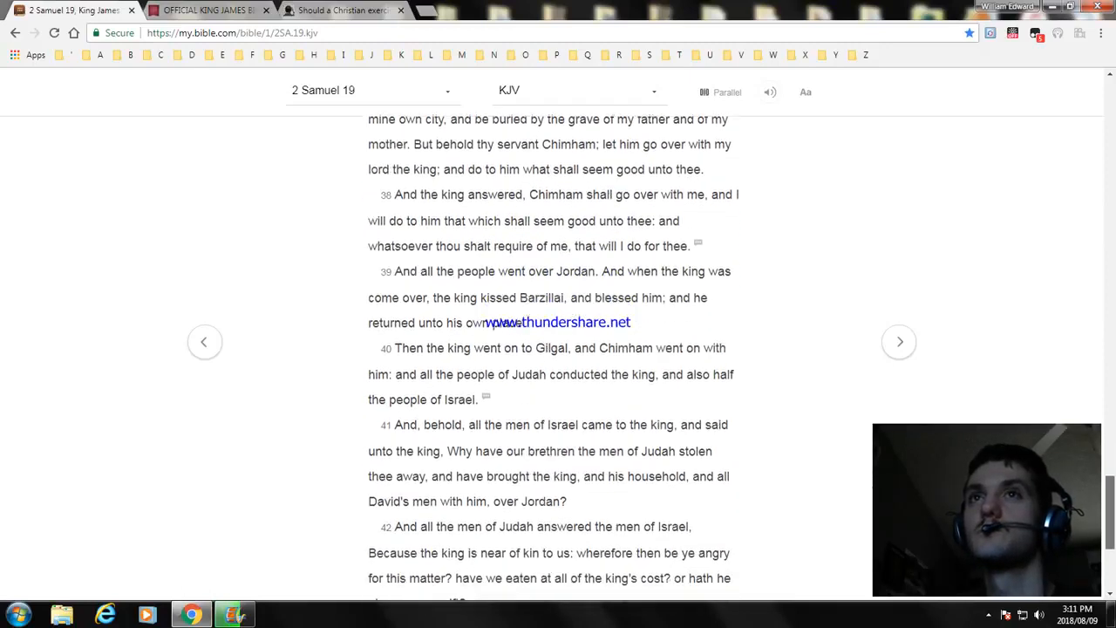
{"action": "scroll", "scroll_direction": "down", "scroll_amount": 3}
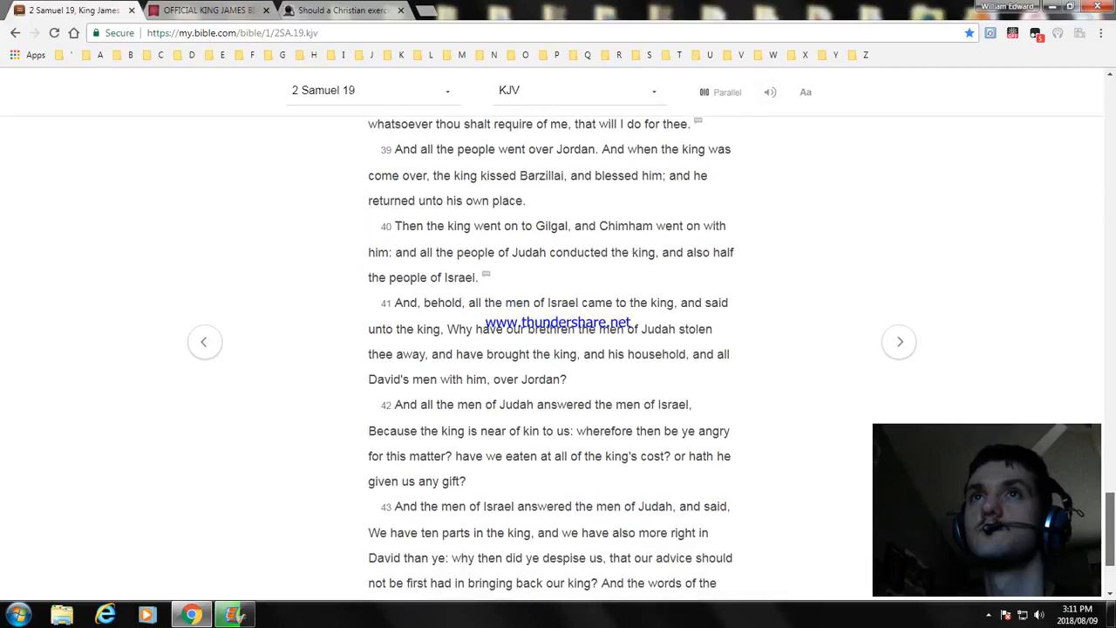
{"action": "scroll", "scroll_direction": "down", "scroll_amount": 3}
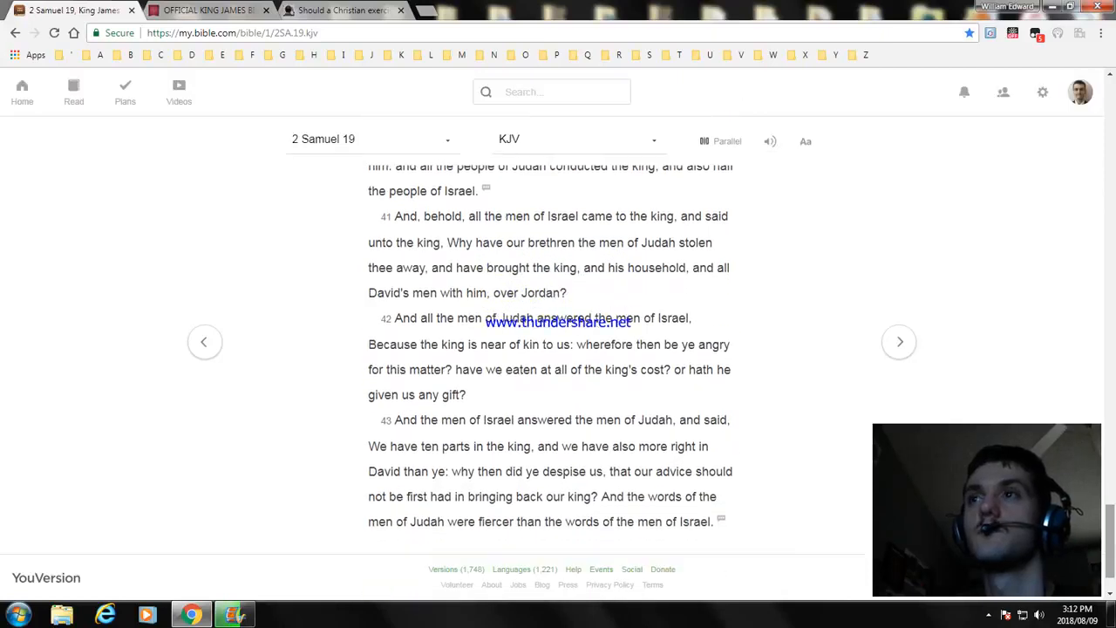
{"action": "scroll", "scroll_direction": "up", "scroll_amount": 3}
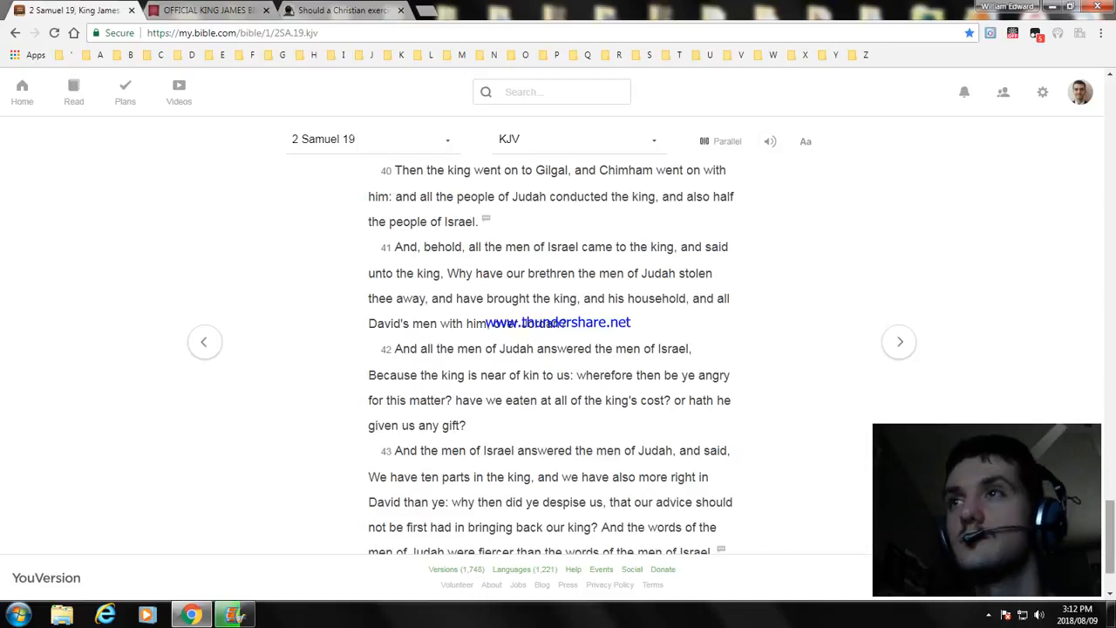
{"action": "scroll", "scroll_direction": "down", "scroll_amount": 3}
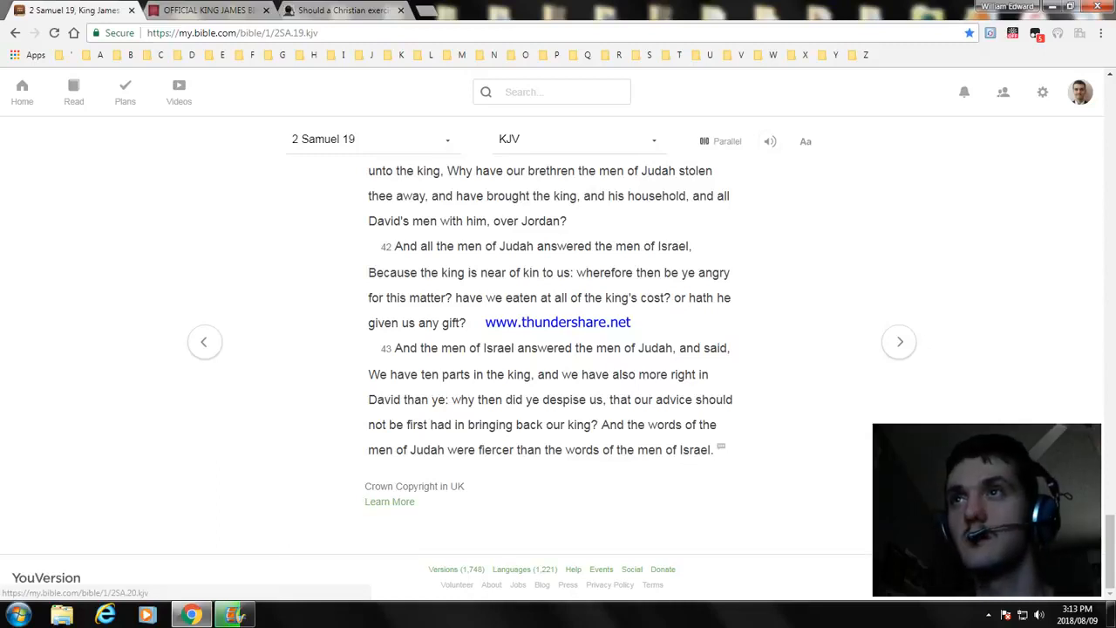
Step: Advance to 2 Samuel 20 and bookmark the page with the address-bar star
{"action": "left_click", "coordinate": [899, 341]}
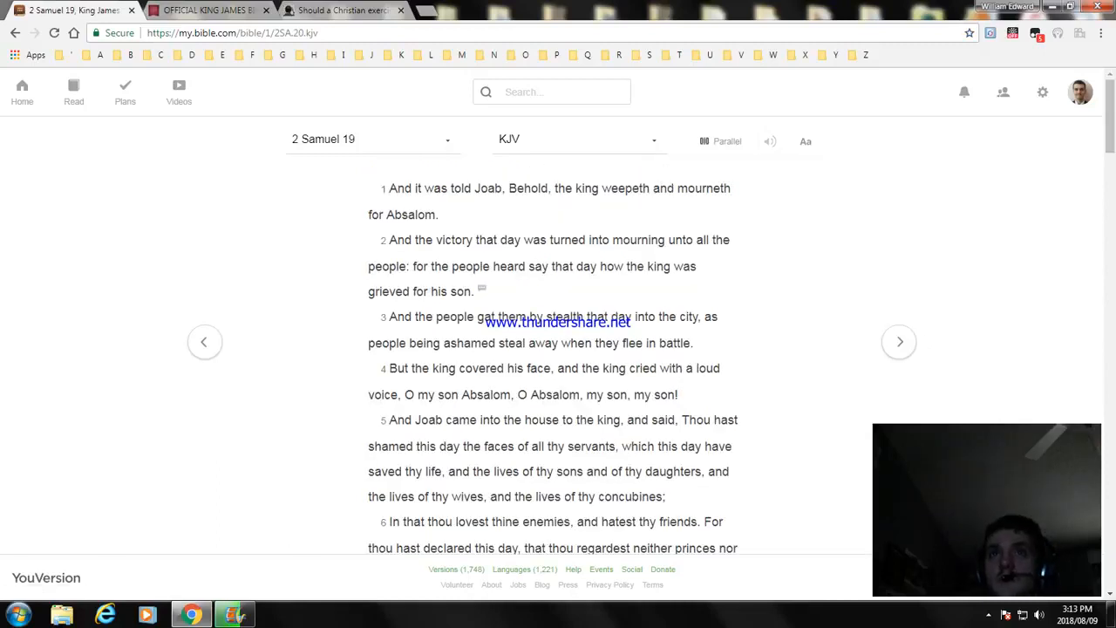
{"action": "left_click", "coordinate": [899, 341]}
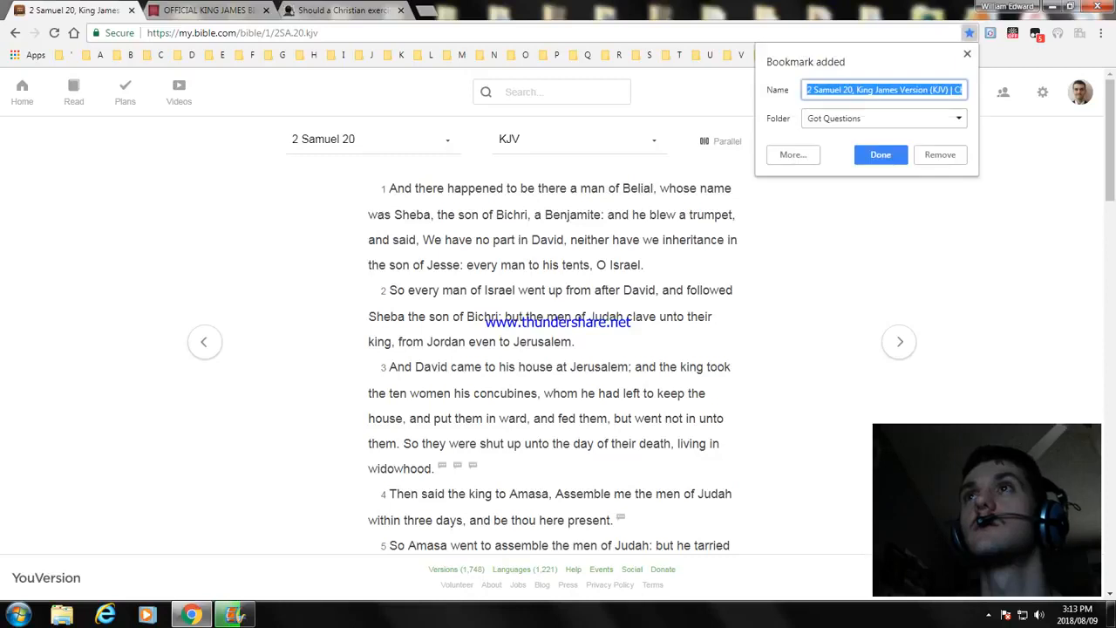
Step: Open the full bookmark editor via More... and browse the folders to Bible
{"action": "left_click", "coordinate": [792, 154]}
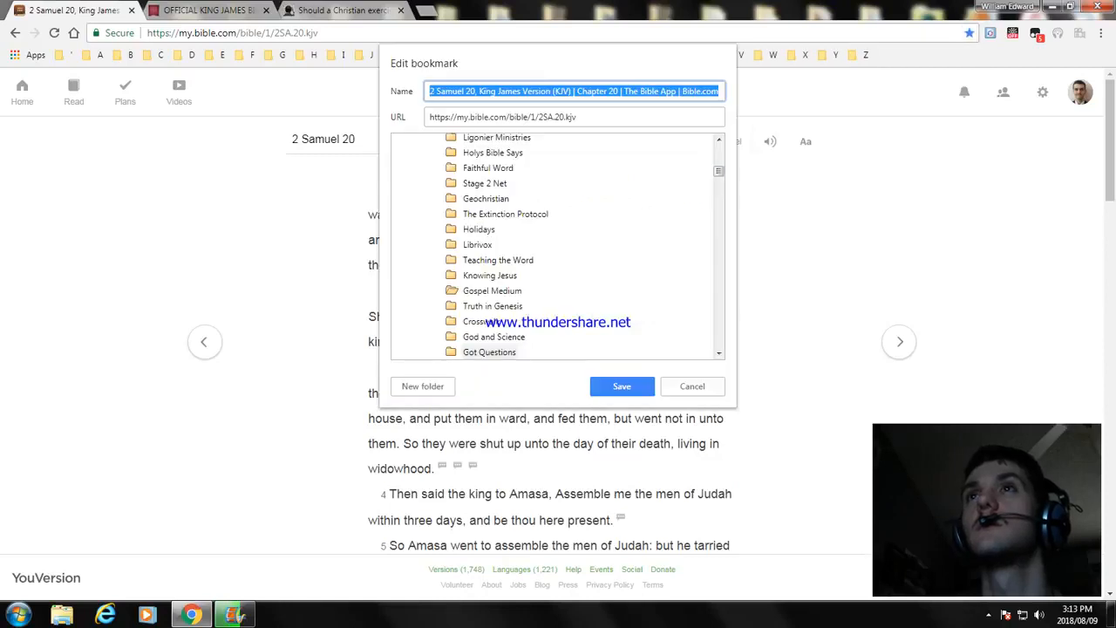
{"action": "scroll", "scroll_direction": "down", "scroll_amount": 3}
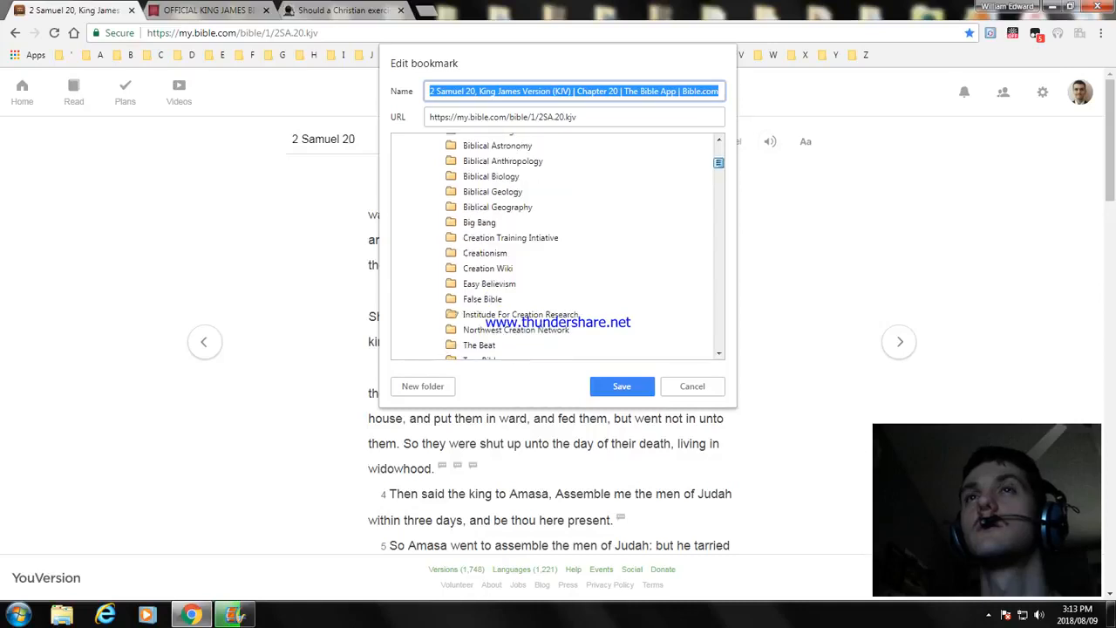
{"action": "scroll", "scroll_direction": "up", "scroll_amount": 3}
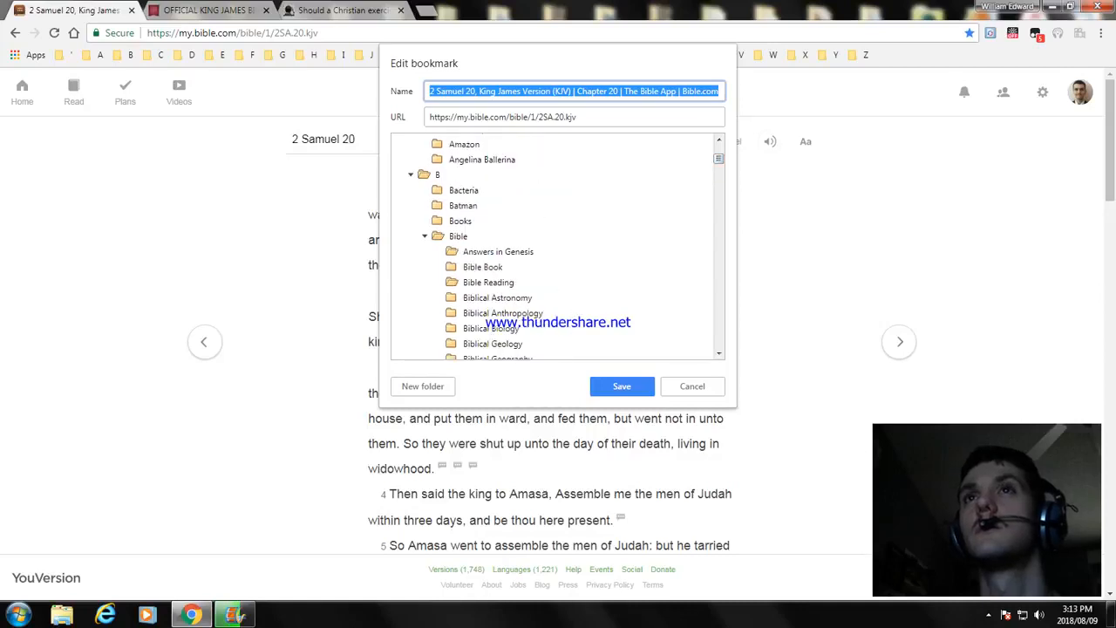